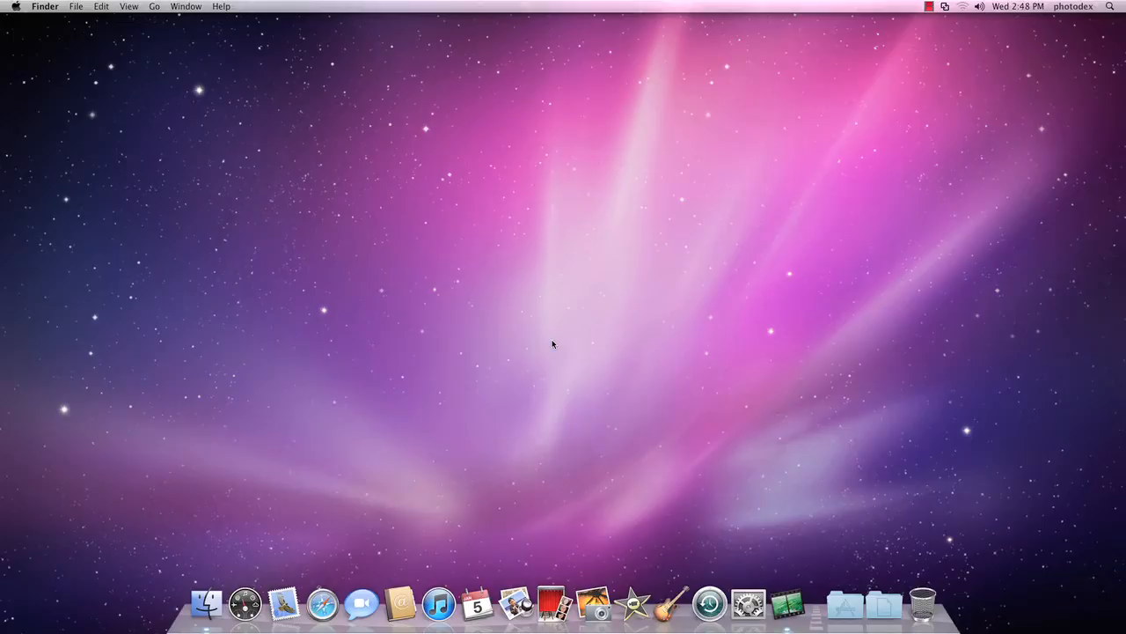
pyautogui.moveTo(343, 584)
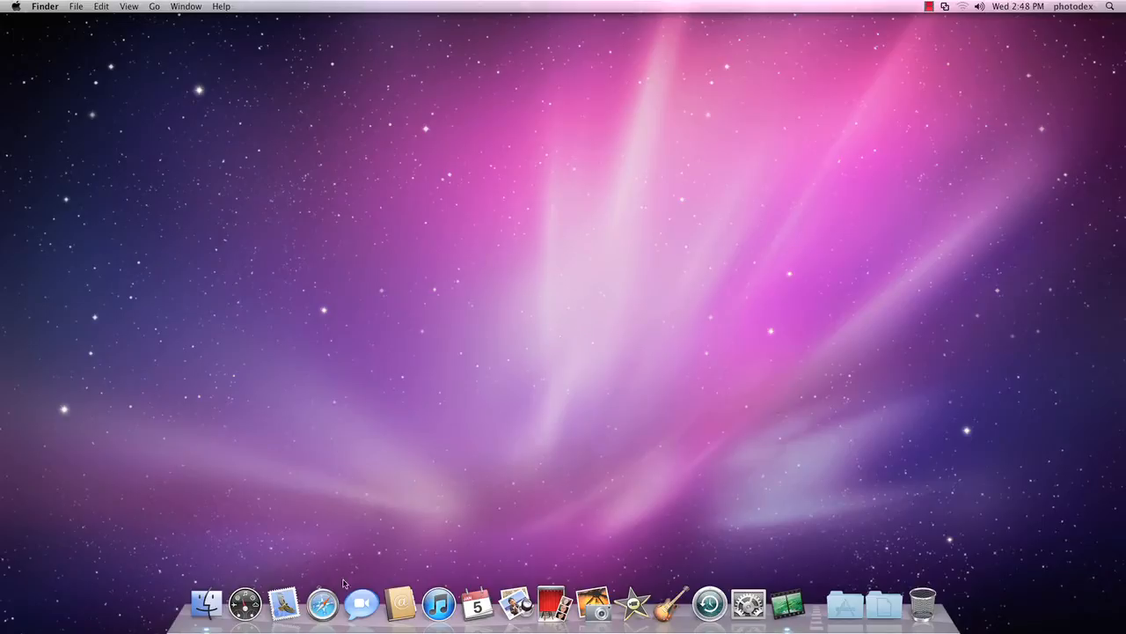
# - Launch Safari from the Dock
pyautogui.click(321, 604)
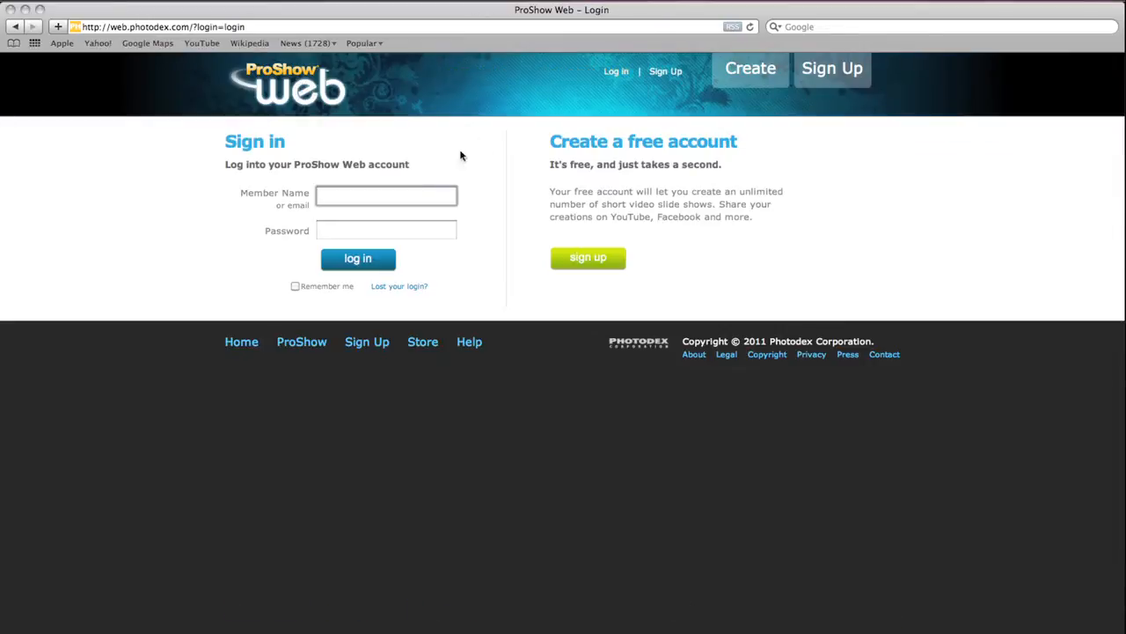
# - Log in to ProShow Web with the 'tutori' member name and password
pyautogui.click(386, 195)
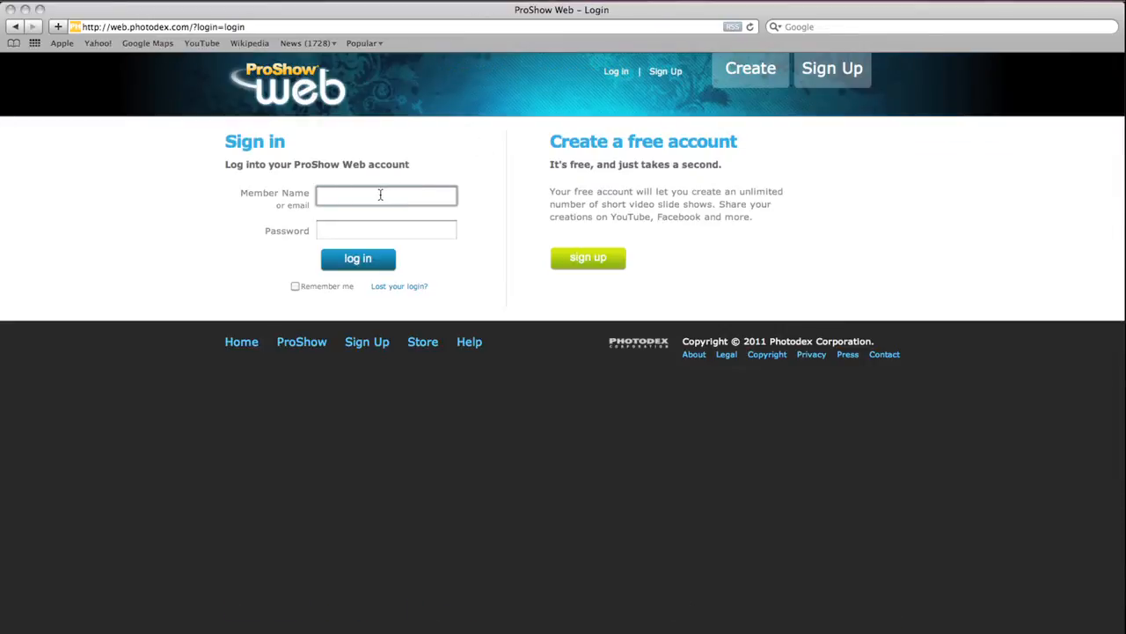
pyautogui.write('tutorial')
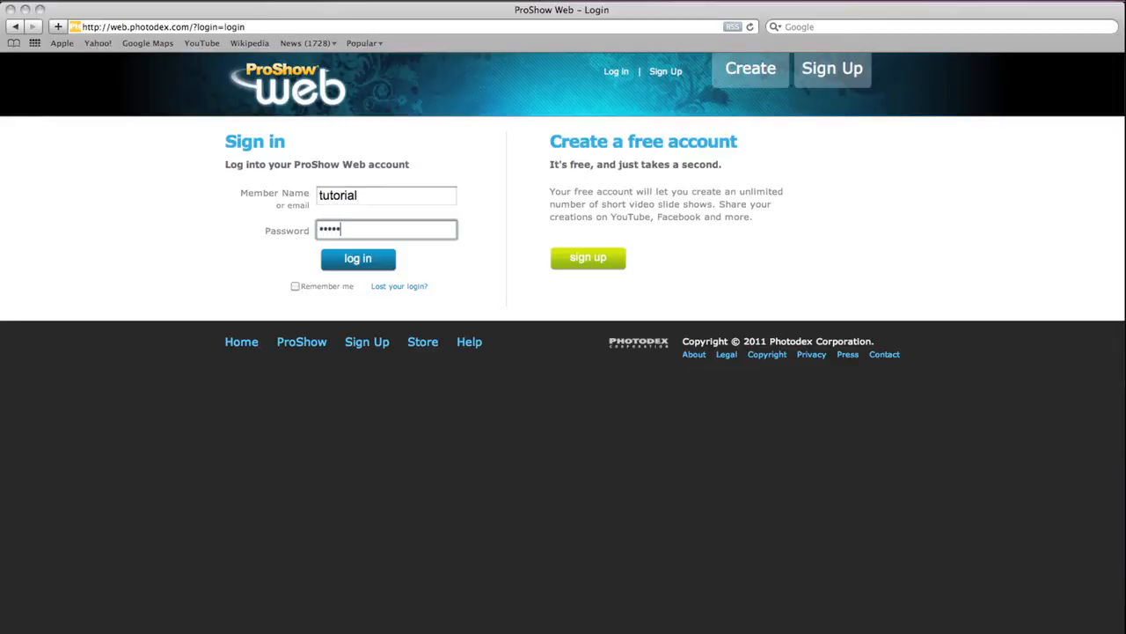
pyautogui.click(357, 258)
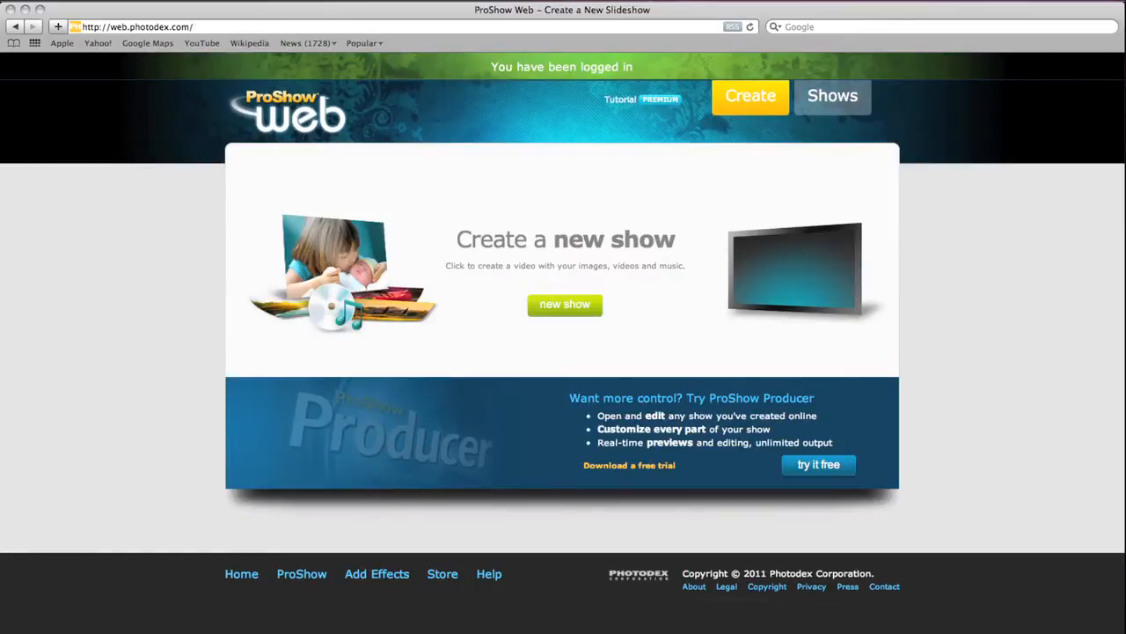
pyautogui.moveTo(506, 247)
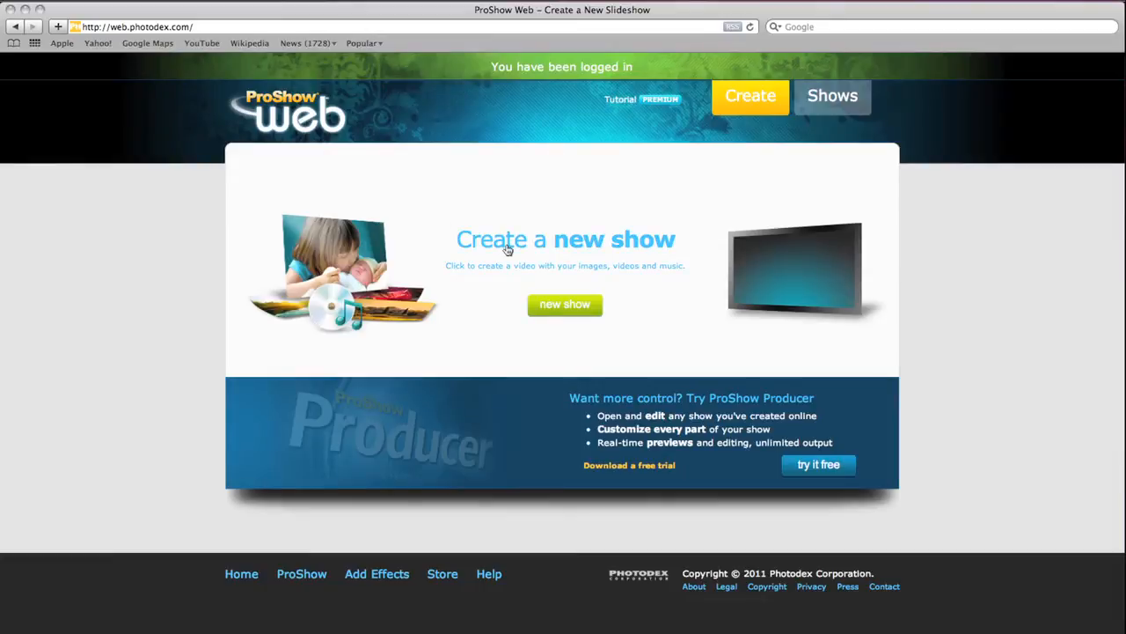
# - Create a new show and switch to its Music step
pyautogui.click(564, 304)
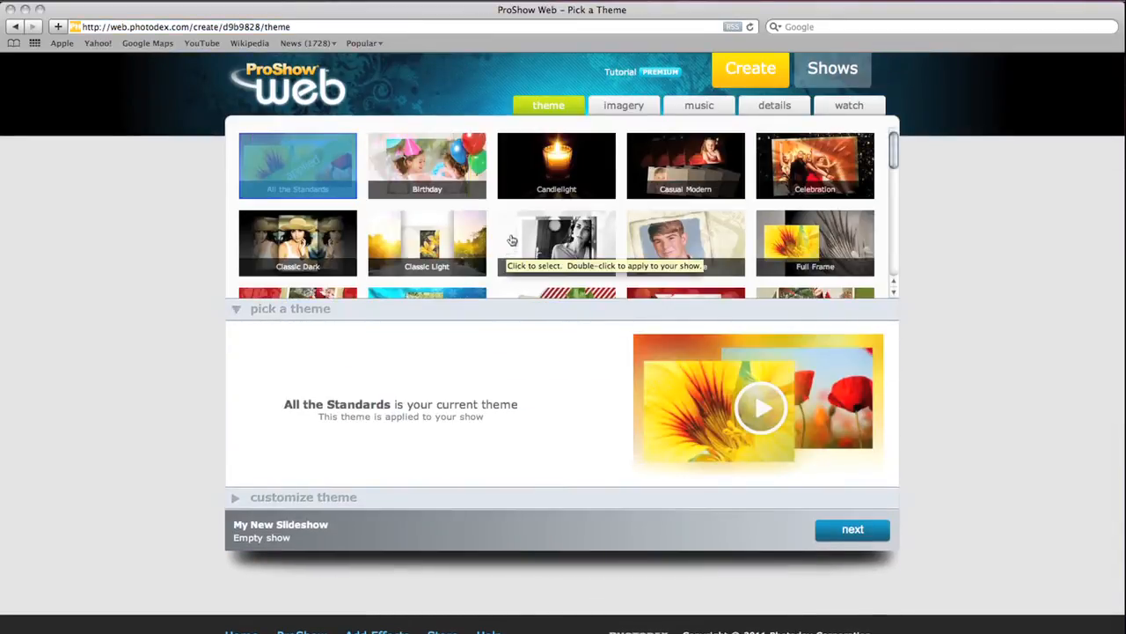
pyautogui.moveTo(699, 105)
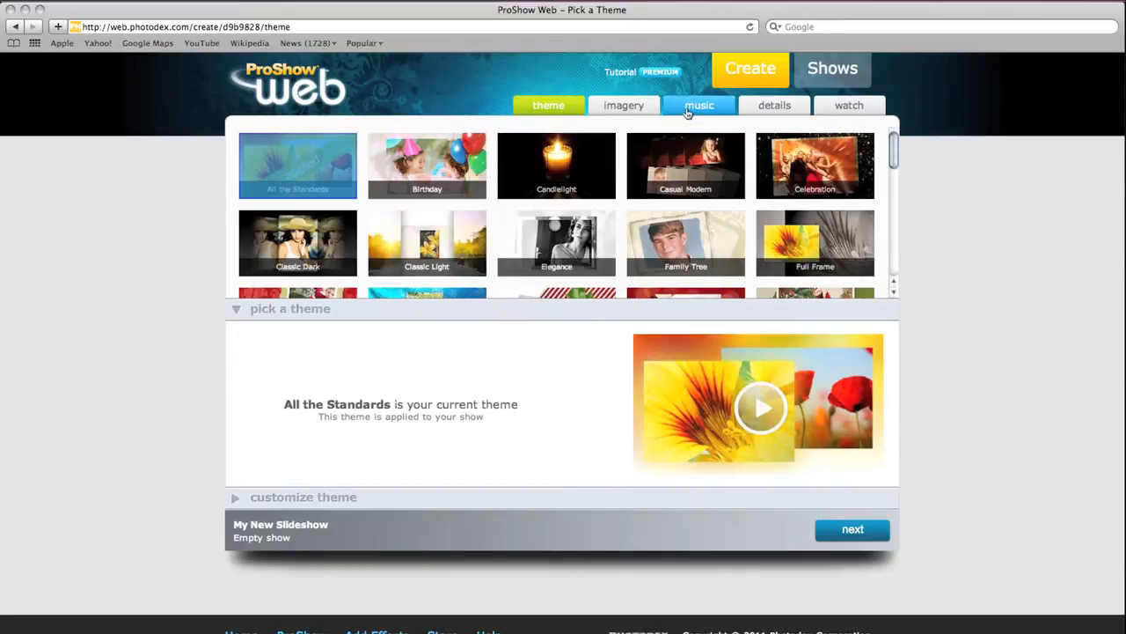
pyautogui.click(700, 105)
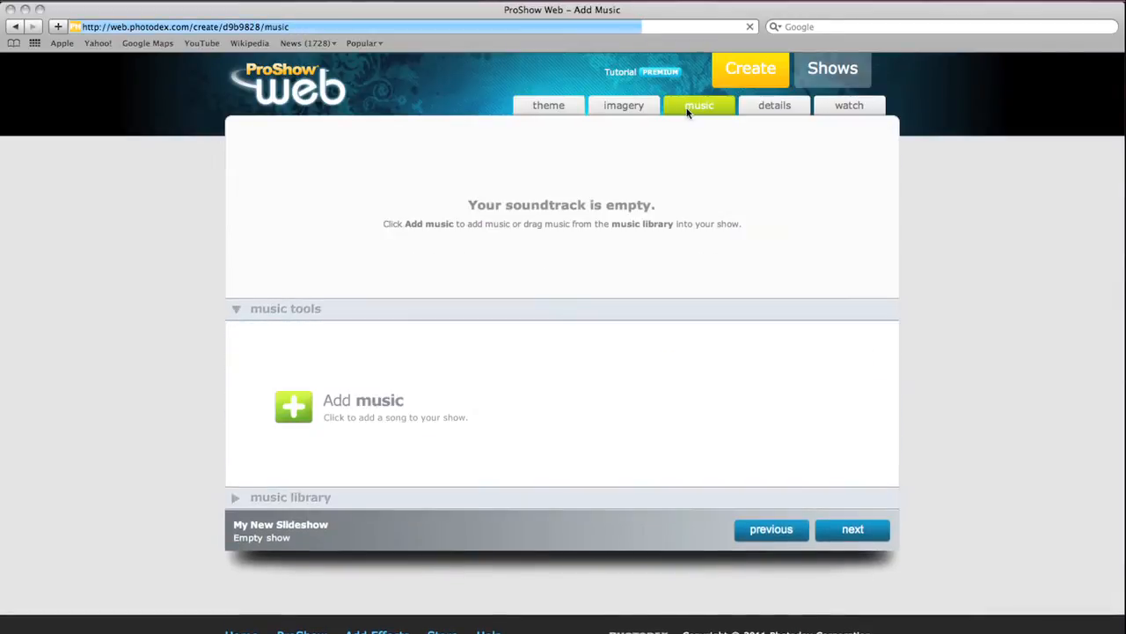
pyautogui.moveTo(700, 105)
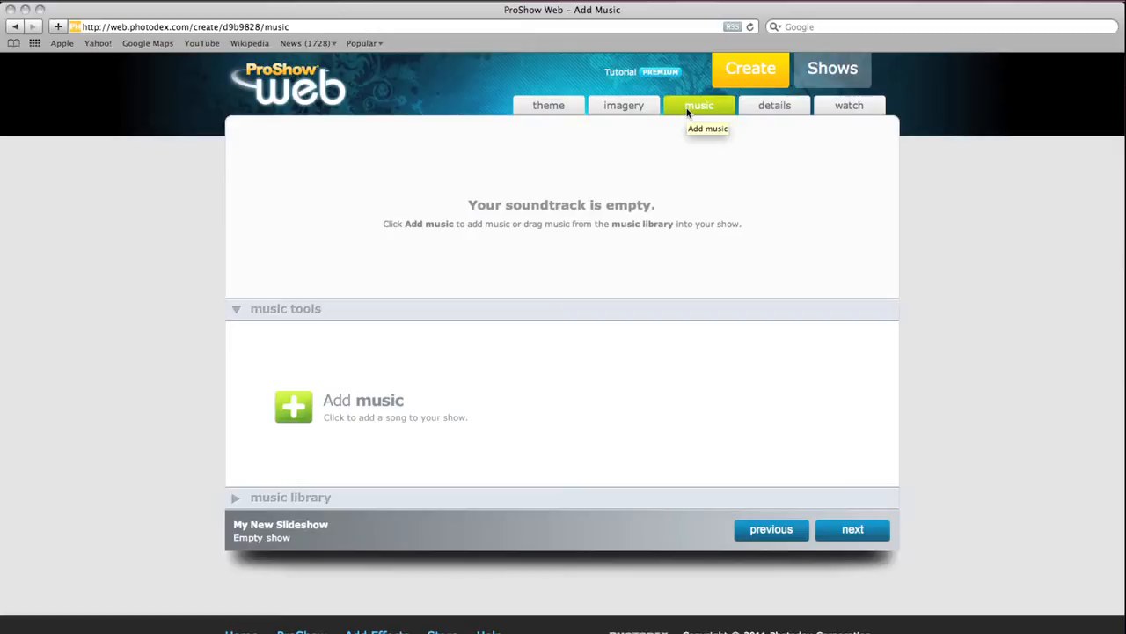
pyautogui.moveTo(500, 212)
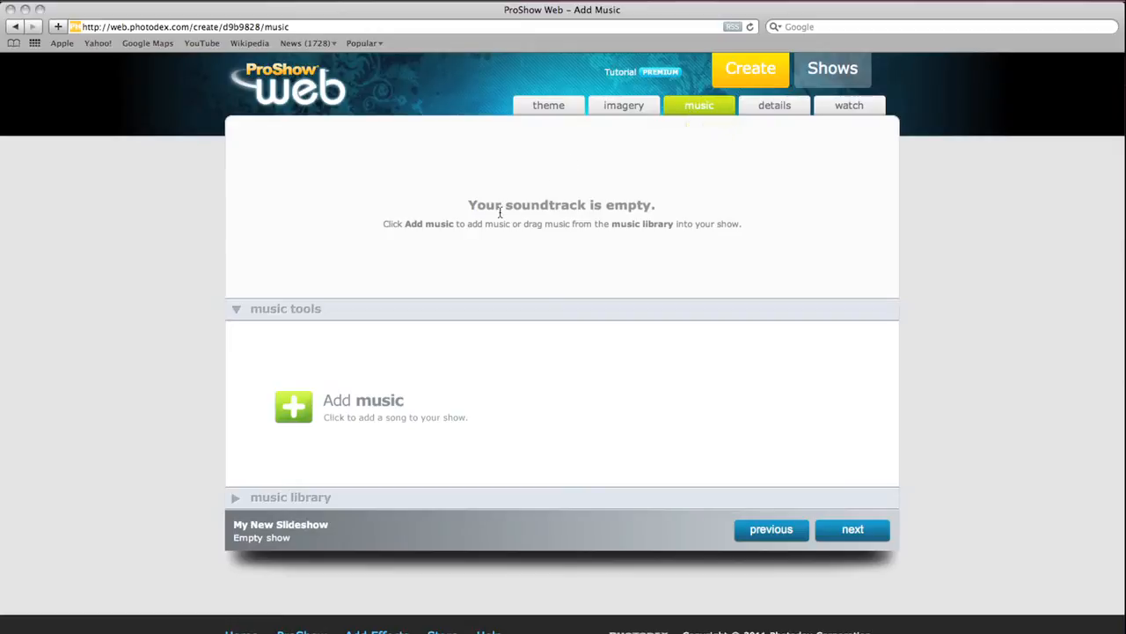
pyautogui.moveTo(557, 212)
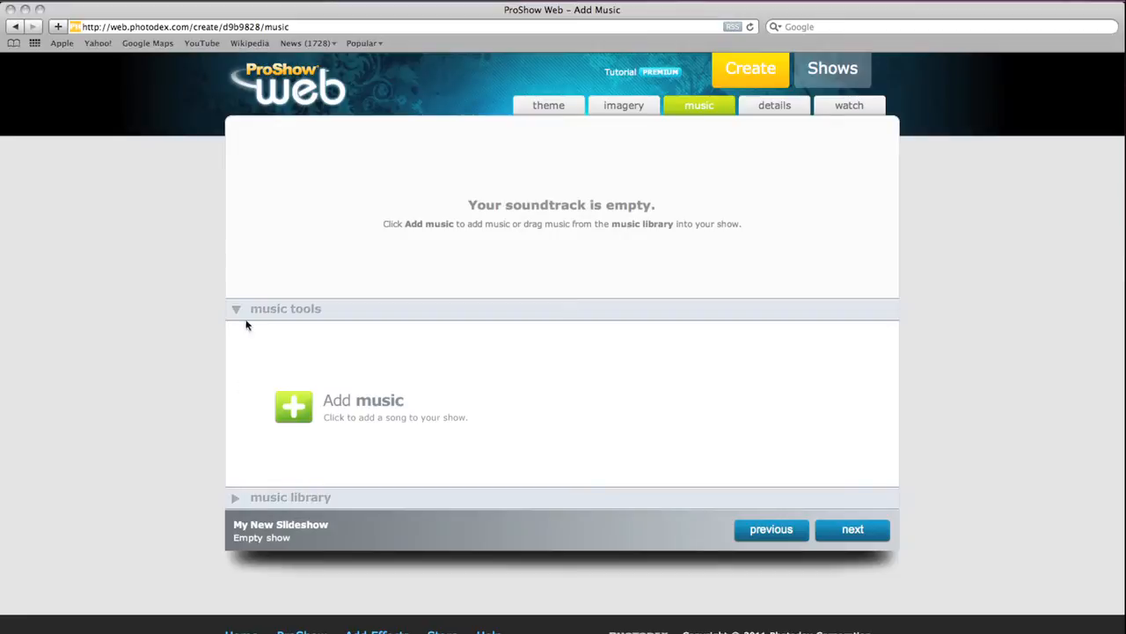
pyautogui.click(236, 308)
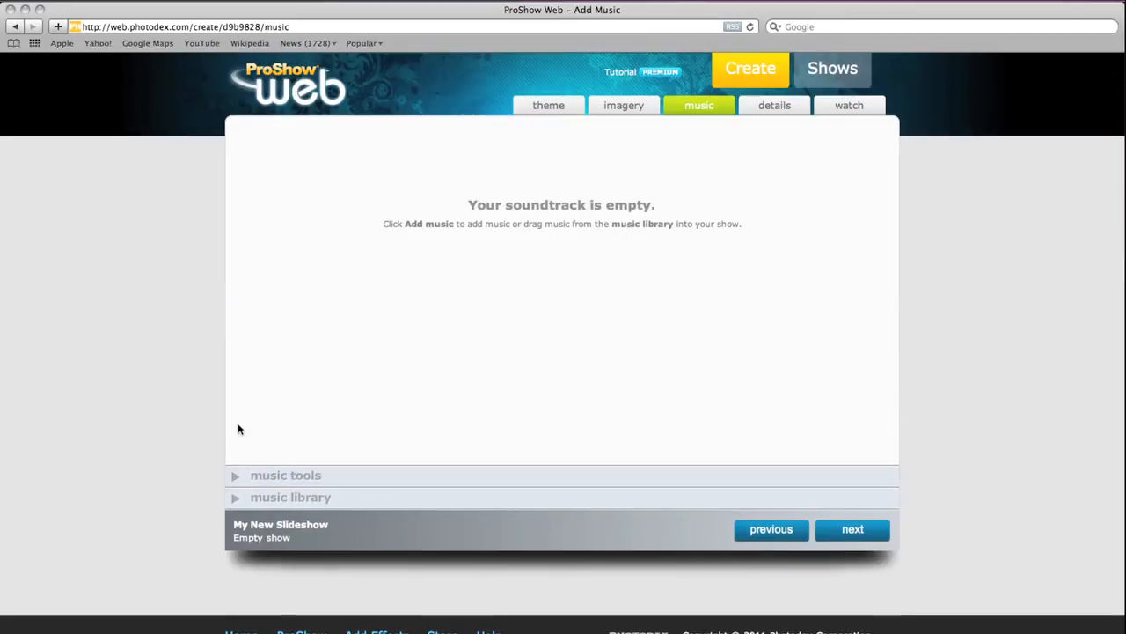
pyautogui.click(286, 475)
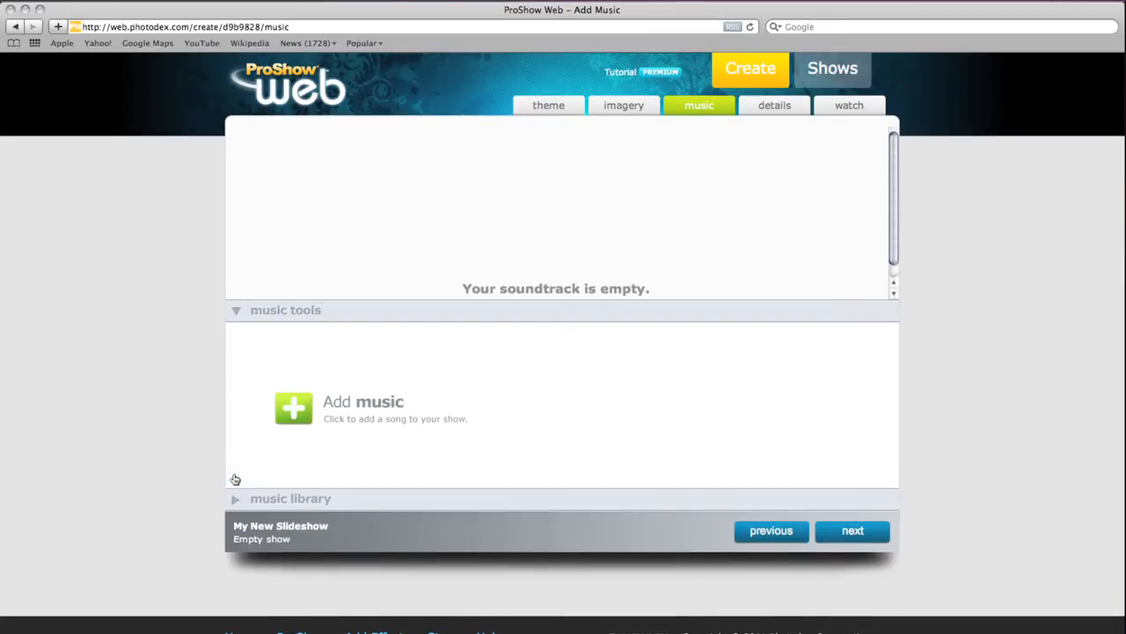
pyautogui.moveTo(296, 338)
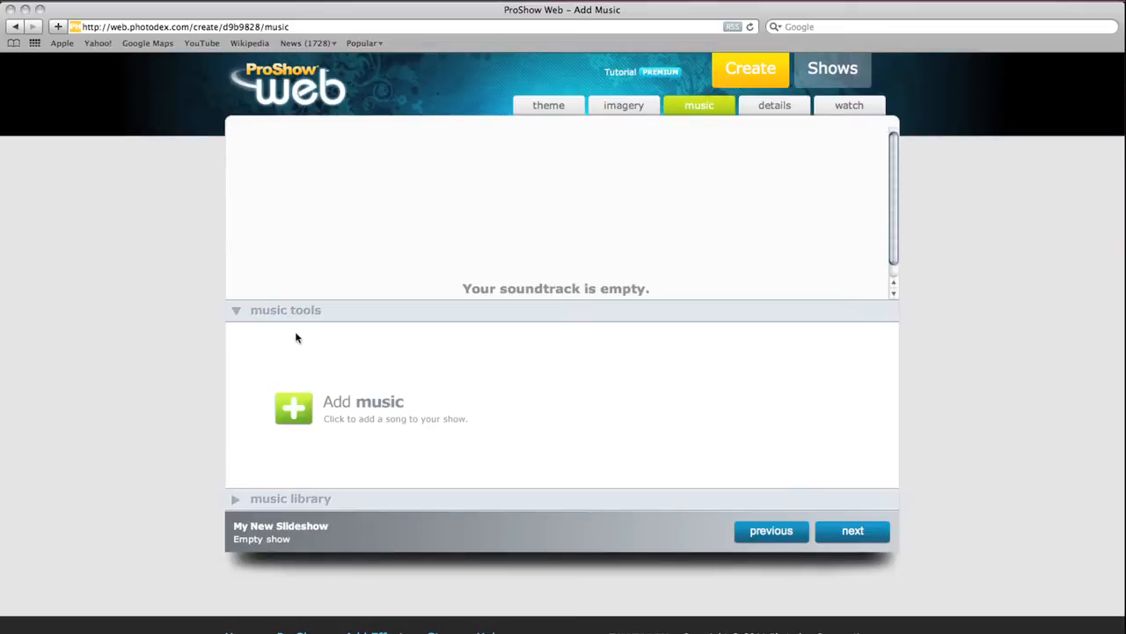
pyautogui.moveTo(301, 361)
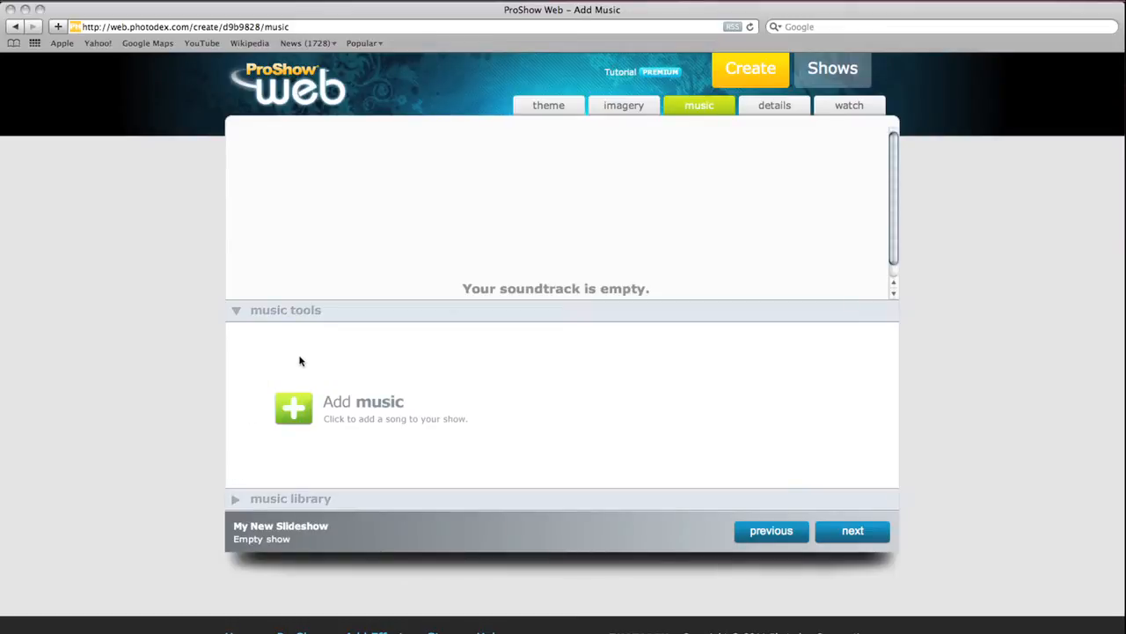
pyautogui.moveTo(304, 411)
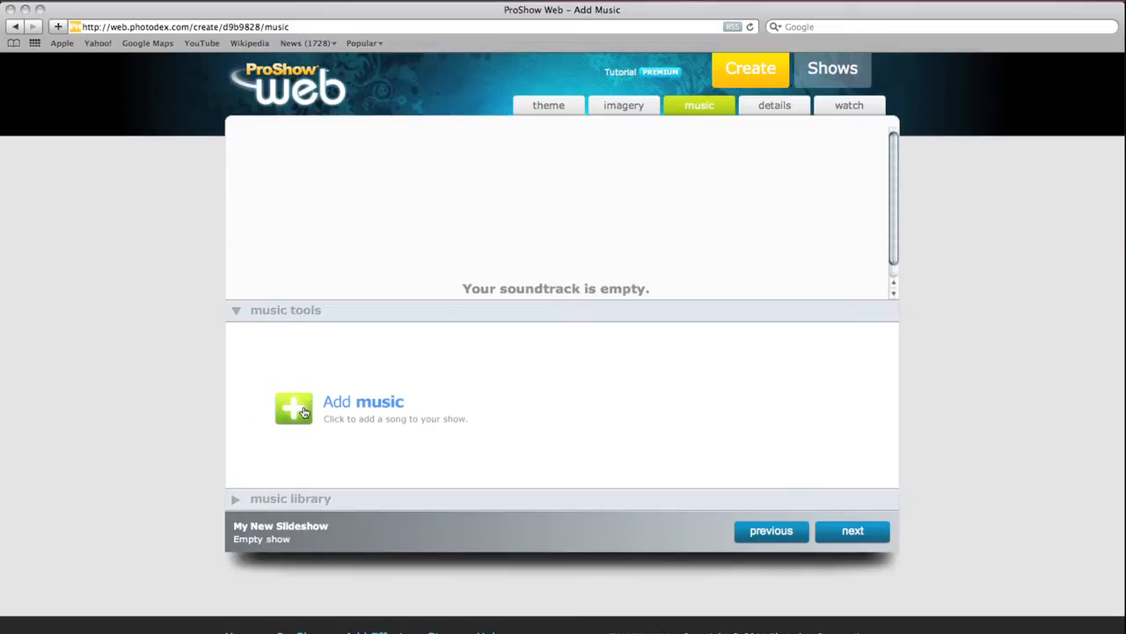
# - Open the song upload file picker showing the Music folder MP3s
pyautogui.click(294, 408)
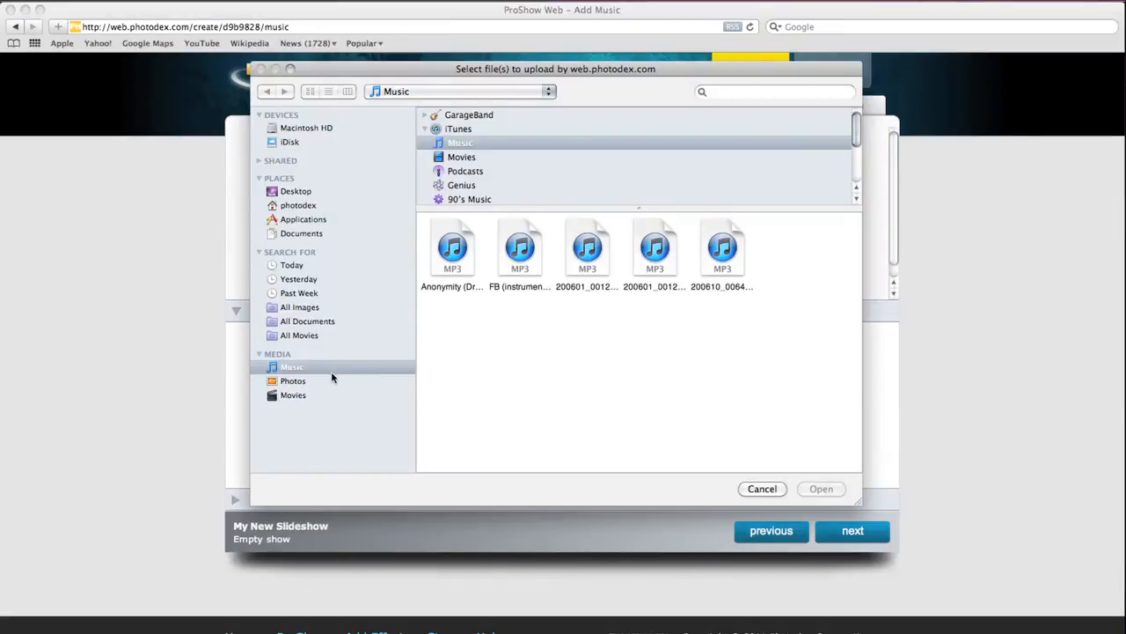
pyautogui.moveTo(358, 372)
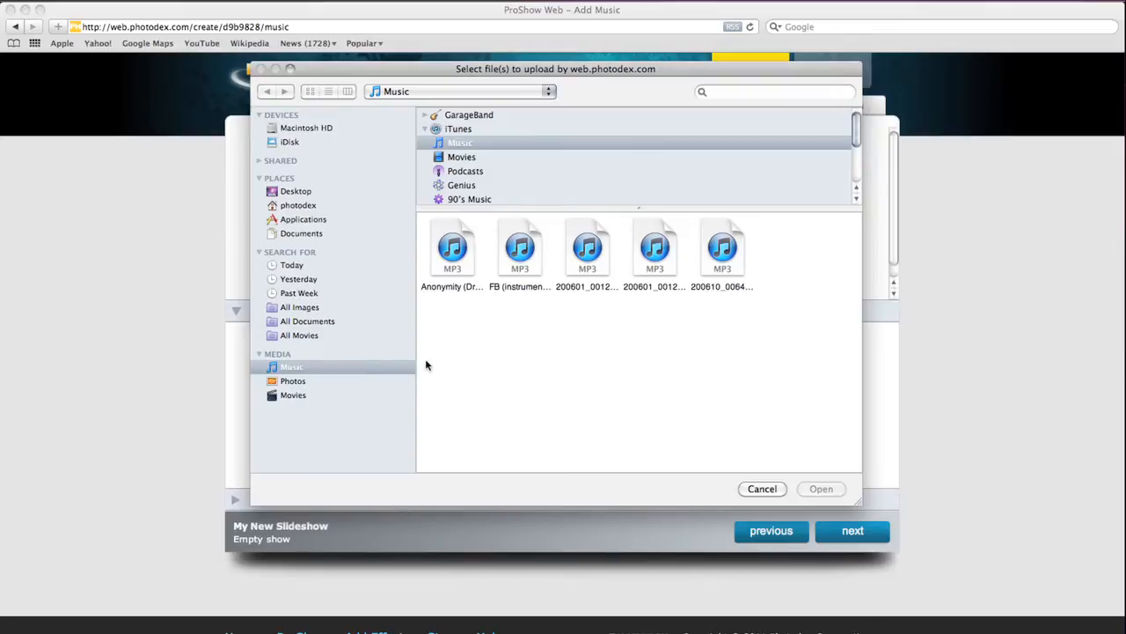
pyautogui.moveTo(640, 268)
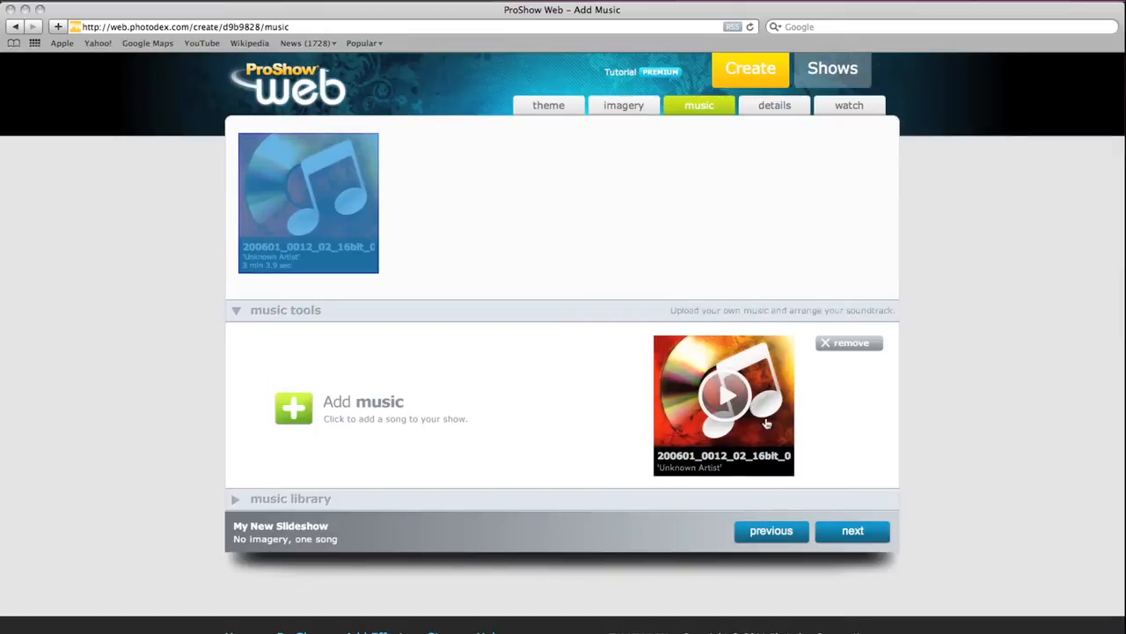
# - Dismiss the Electropulse track preview, leaving one song in the soundtrack
pyautogui.click(723, 405)
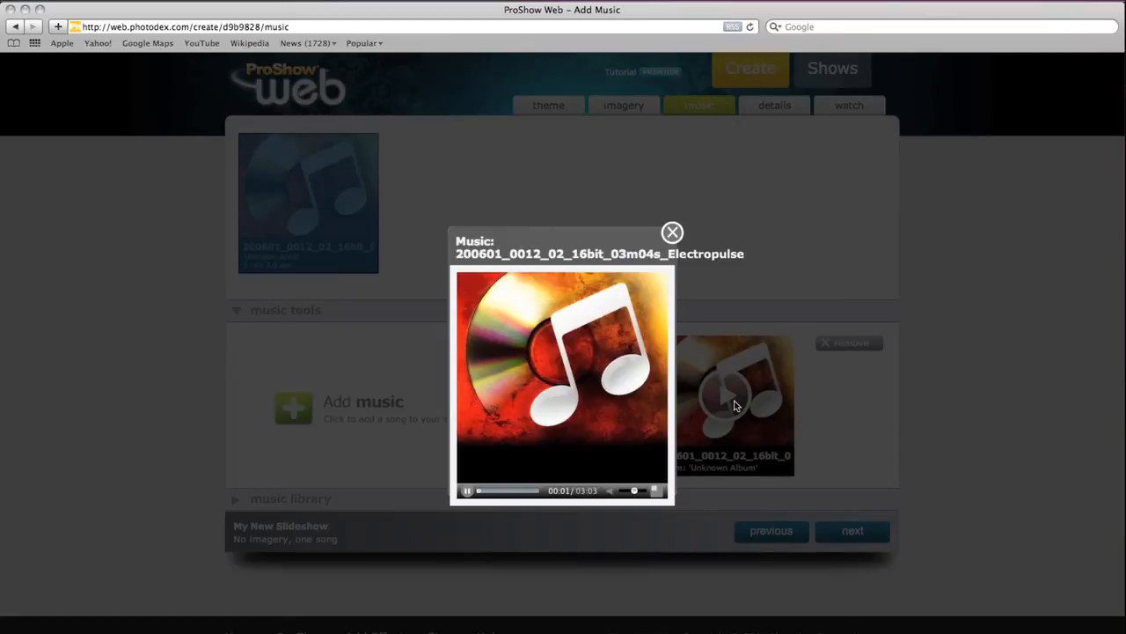
pyautogui.moveTo(785, 329)
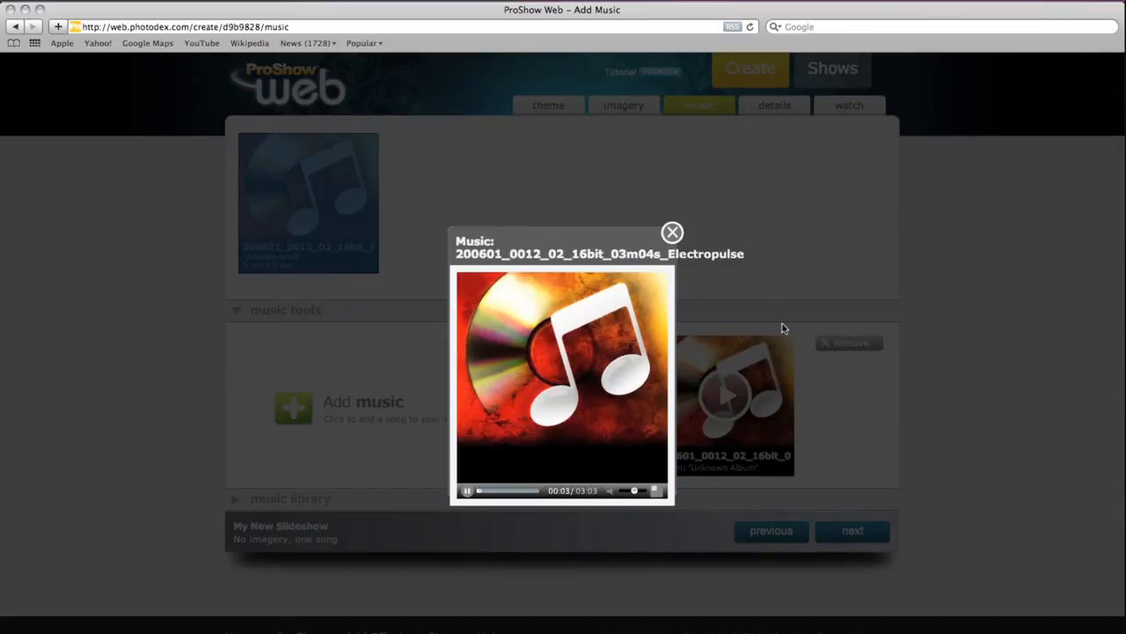
pyautogui.click(673, 232)
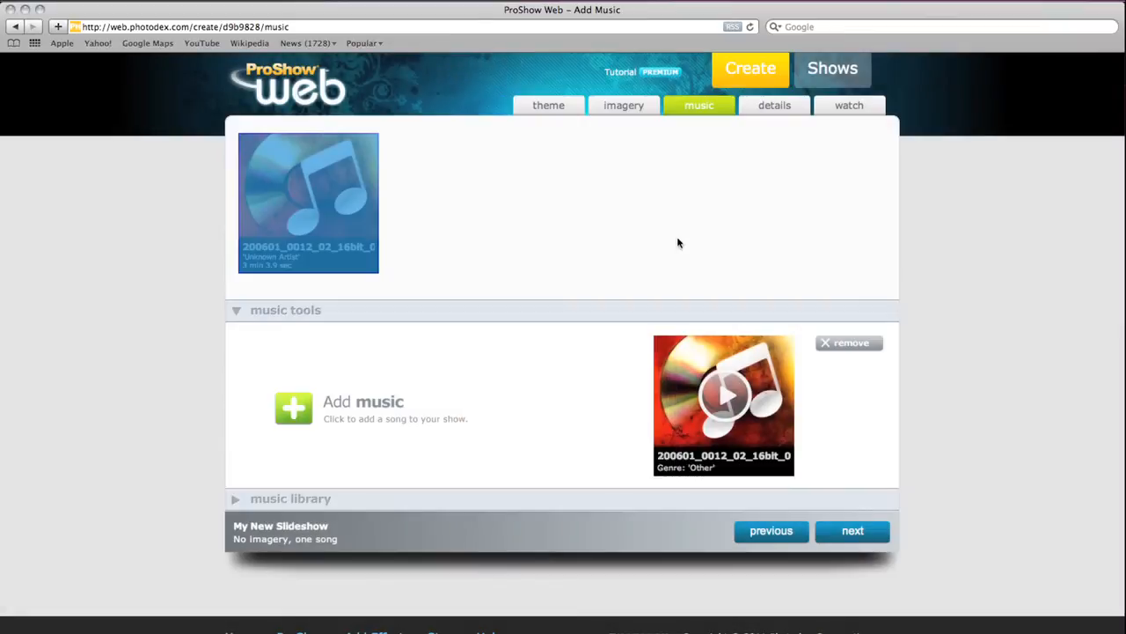
pyautogui.moveTo(685, 302)
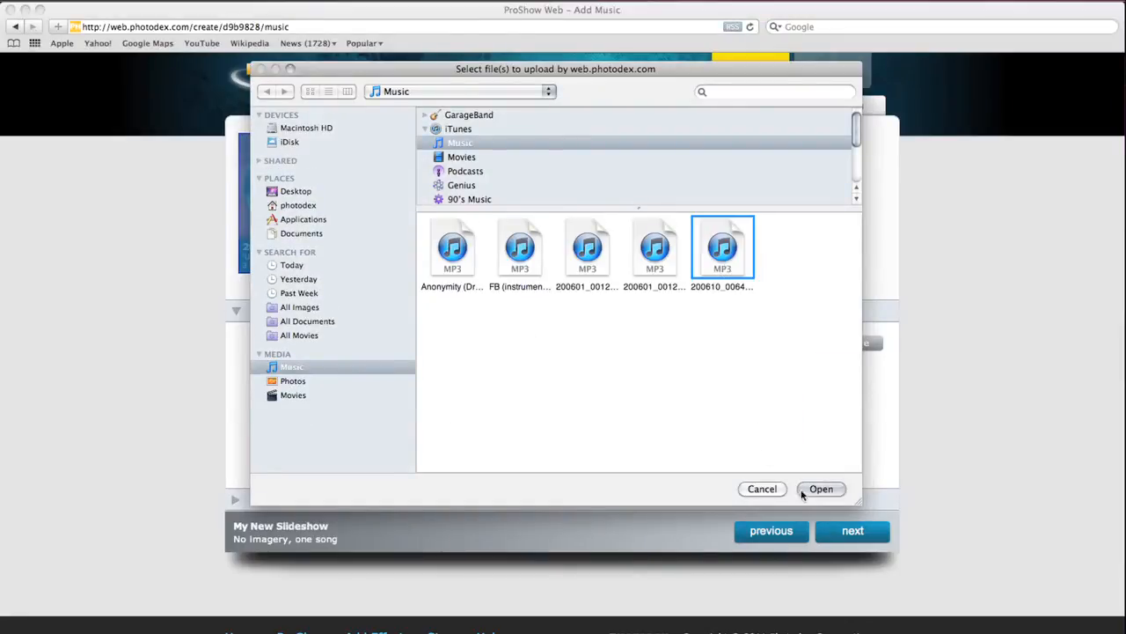
# - Upload the last MP3 in the file dialog as the second song
pyautogui.click(821, 488)
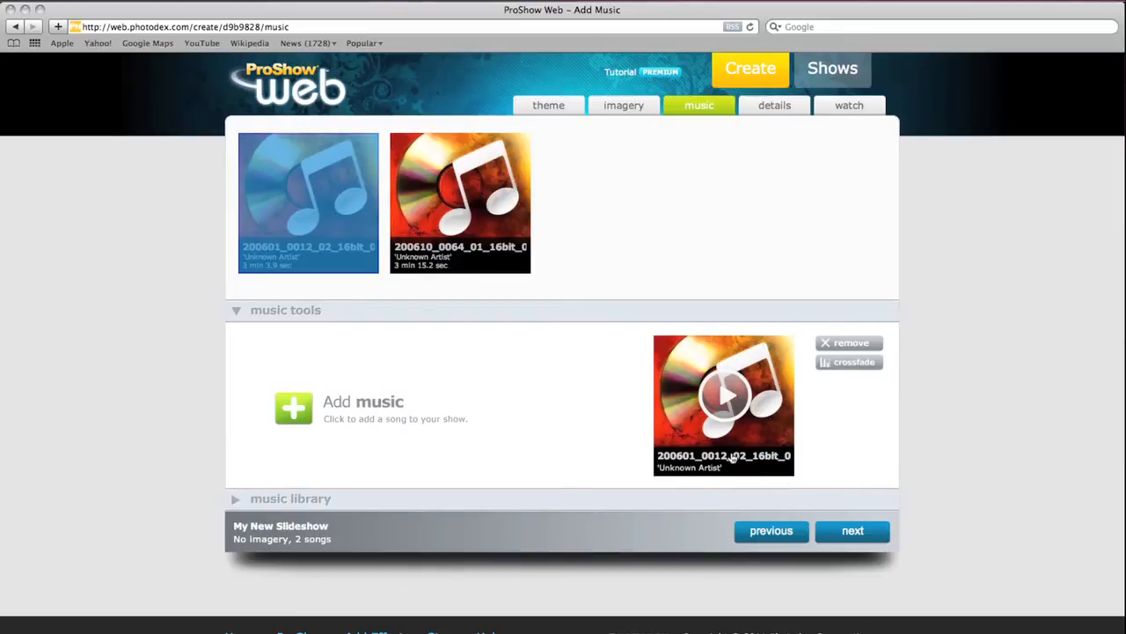
pyautogui.moveTo(723, 405)
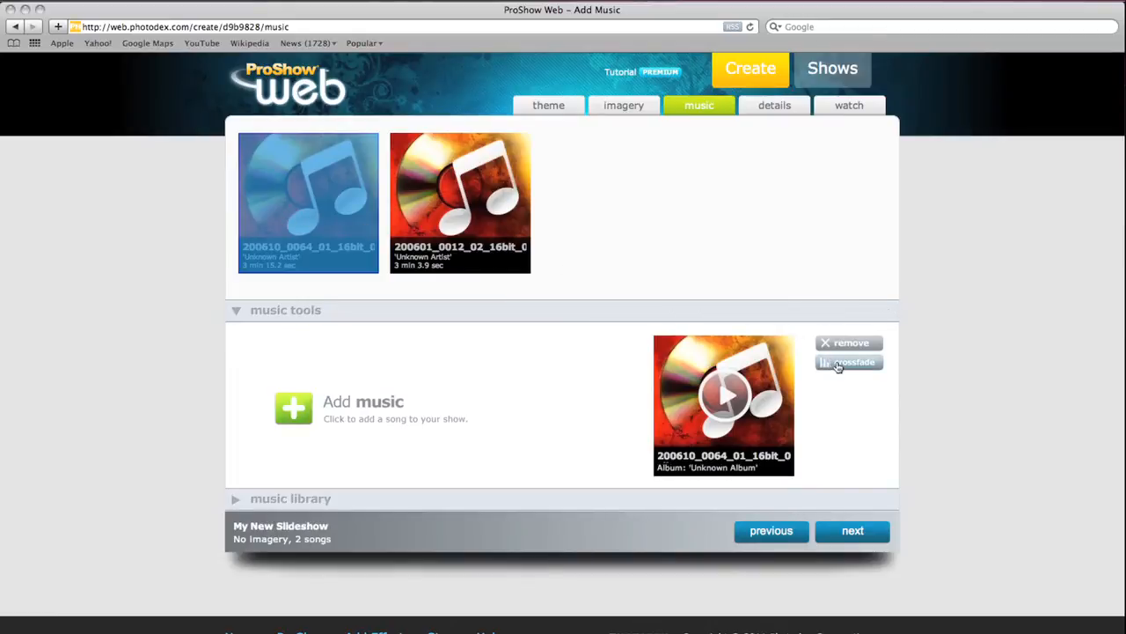
# - Toggle the first song's transition from crossfade to no fade
pyautogui.click(849, 361)
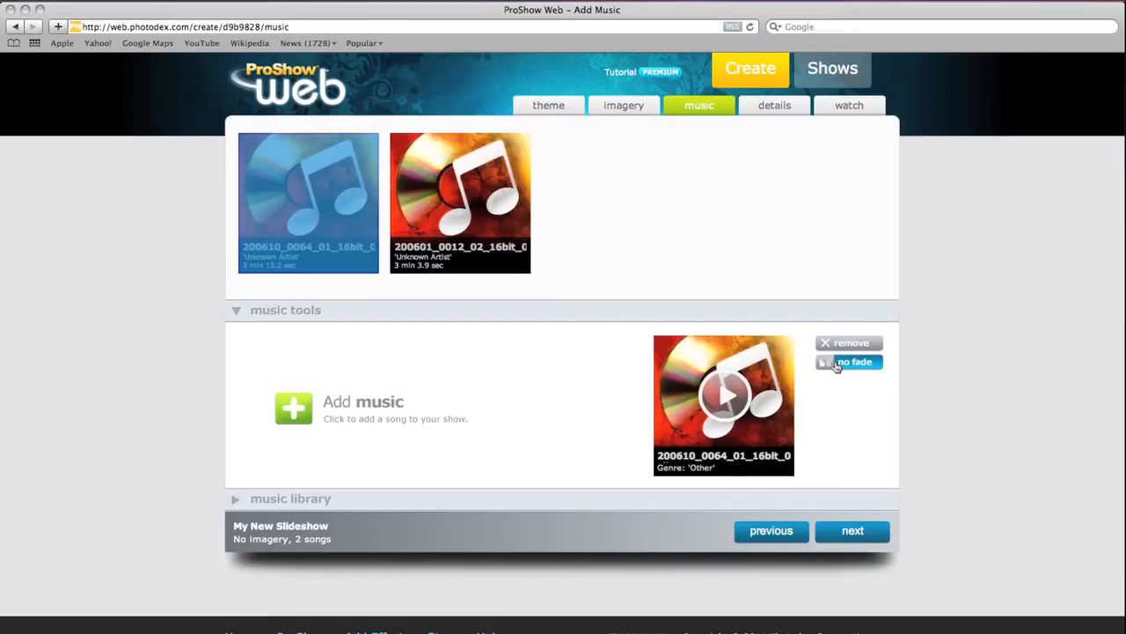
pyautogui.moveTo(816, 332)
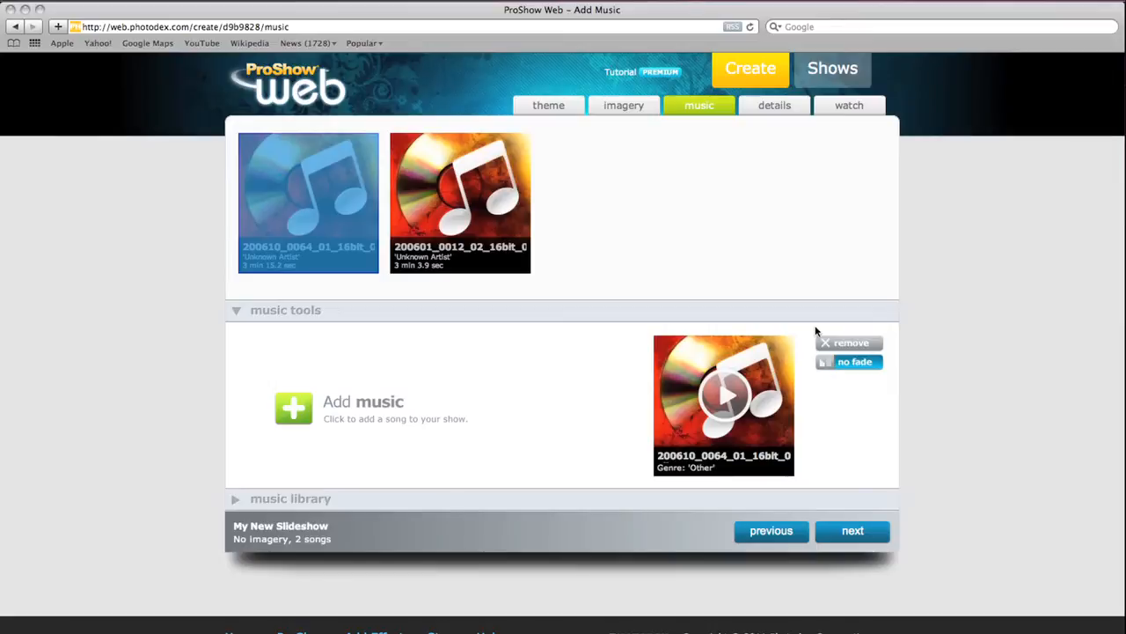
pyautogui.moveTo(829, 336)
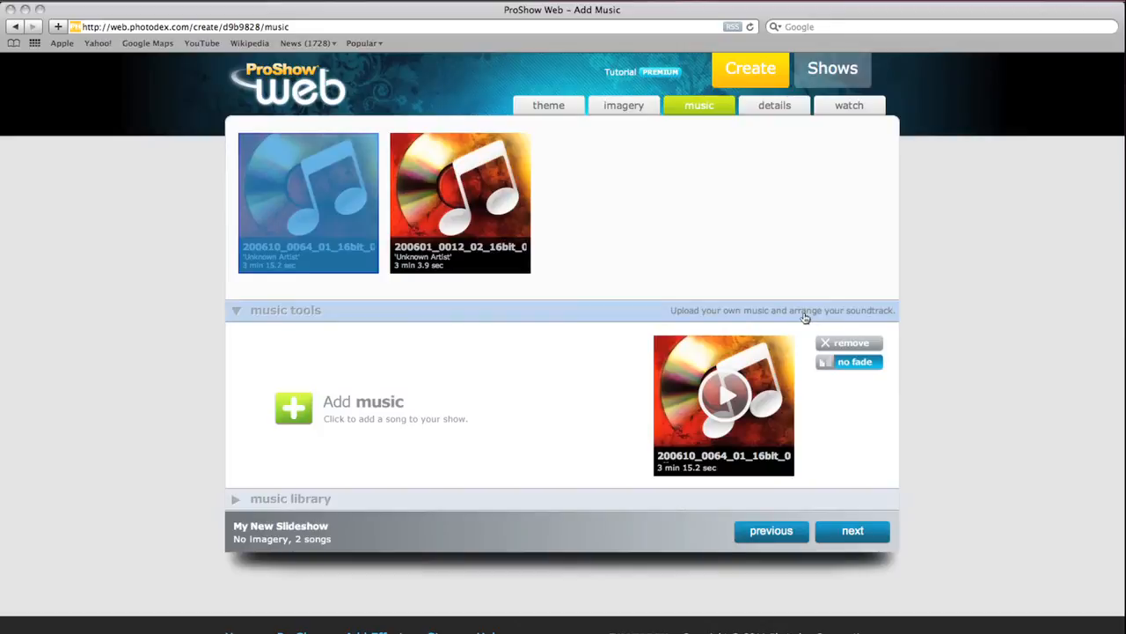
pyautogui.moveTo(726, 293)
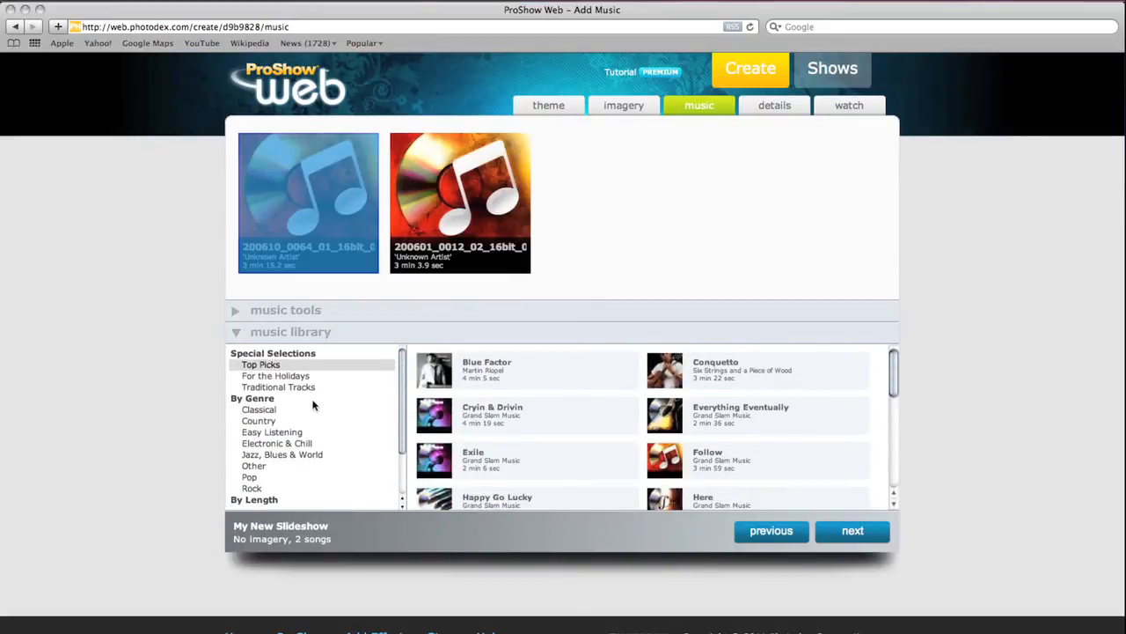
# - Browse the music library to For the Holidays, then Traditional Tracks
pyautogui.scroll(-3)
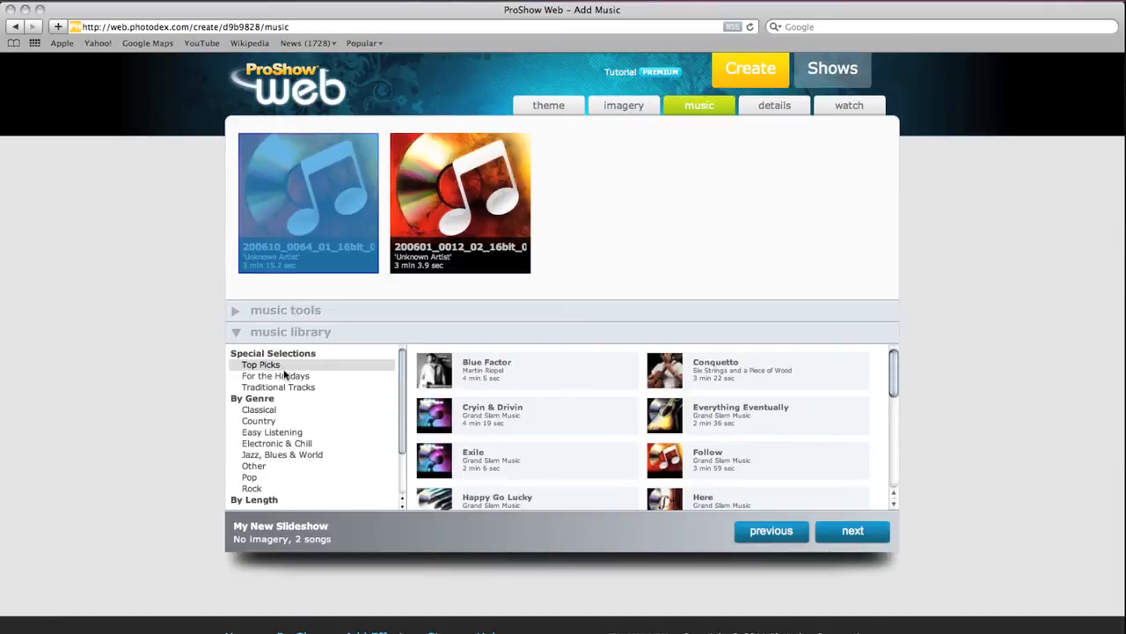
pyautogui.click(274, 375)
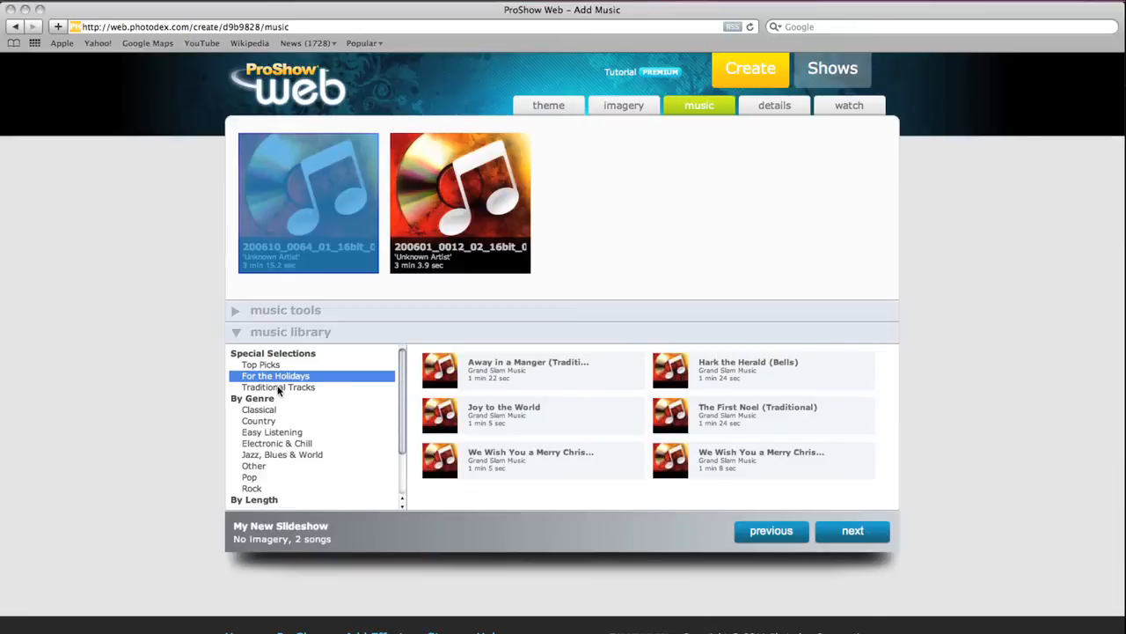
pyautogui.click(279, 387)
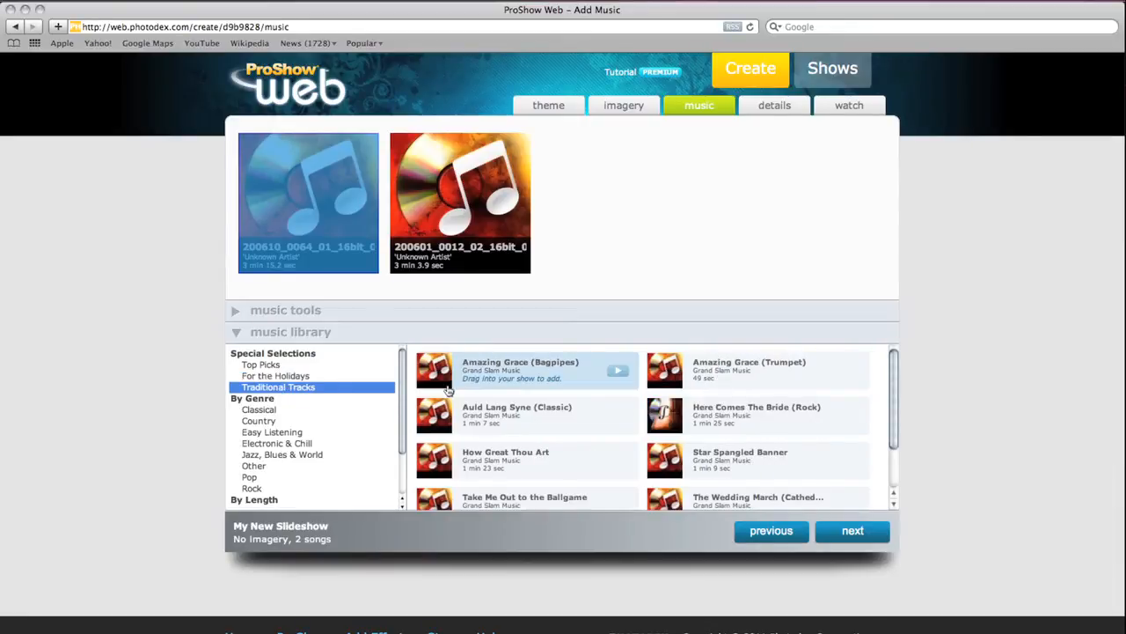
pyautogui.moveTo(753, 416)
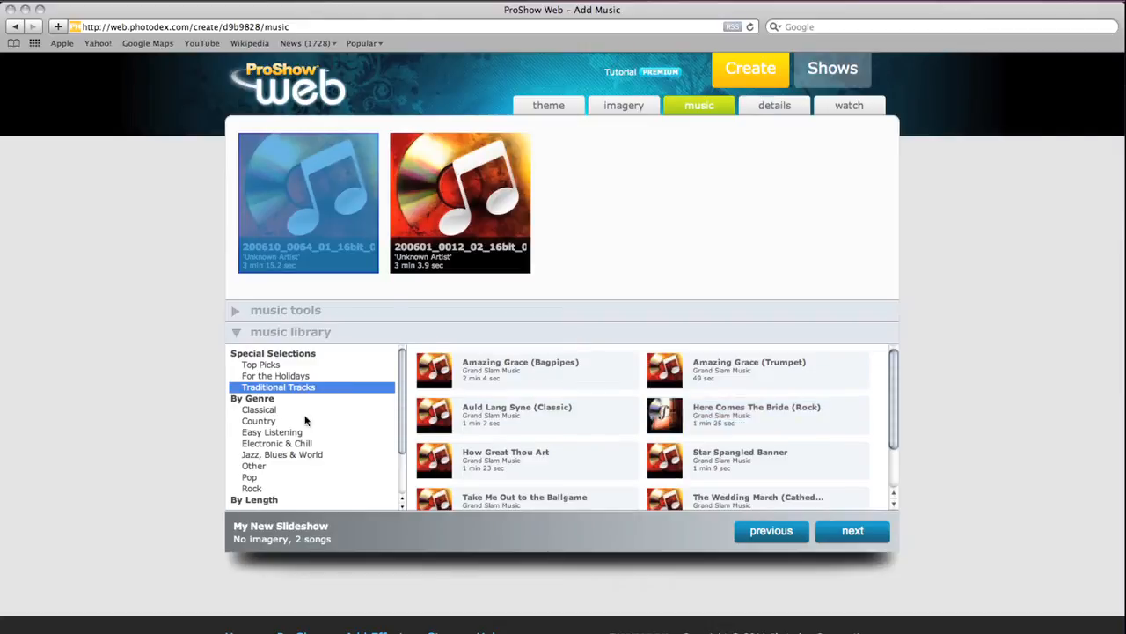
pyautogui.scroll(-3)
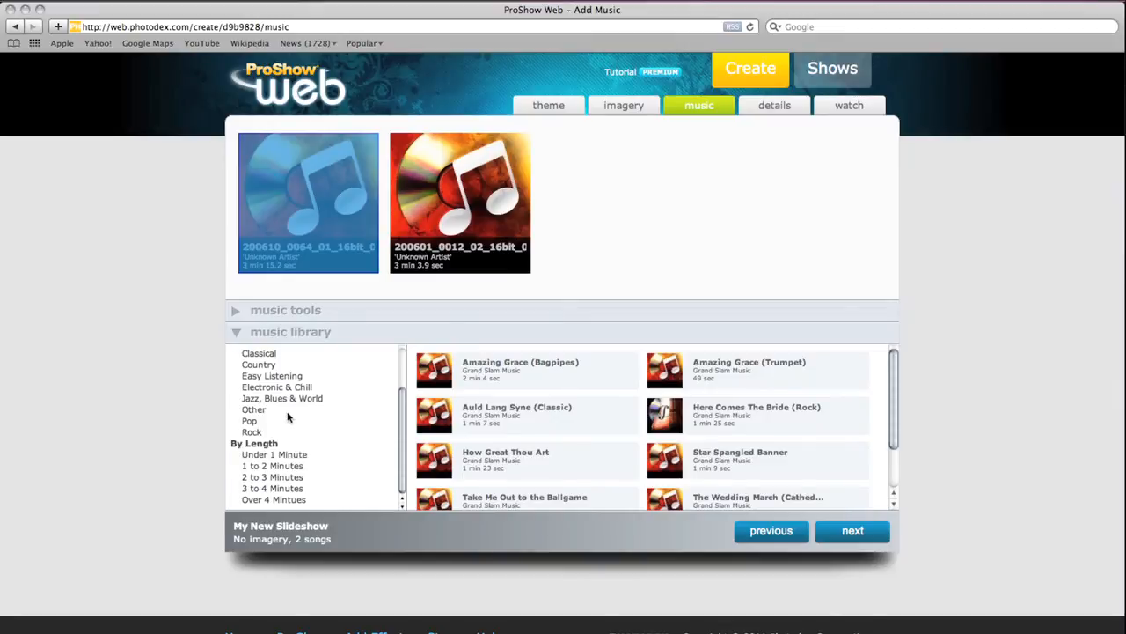
pyautogui.moveTo(307, 412)
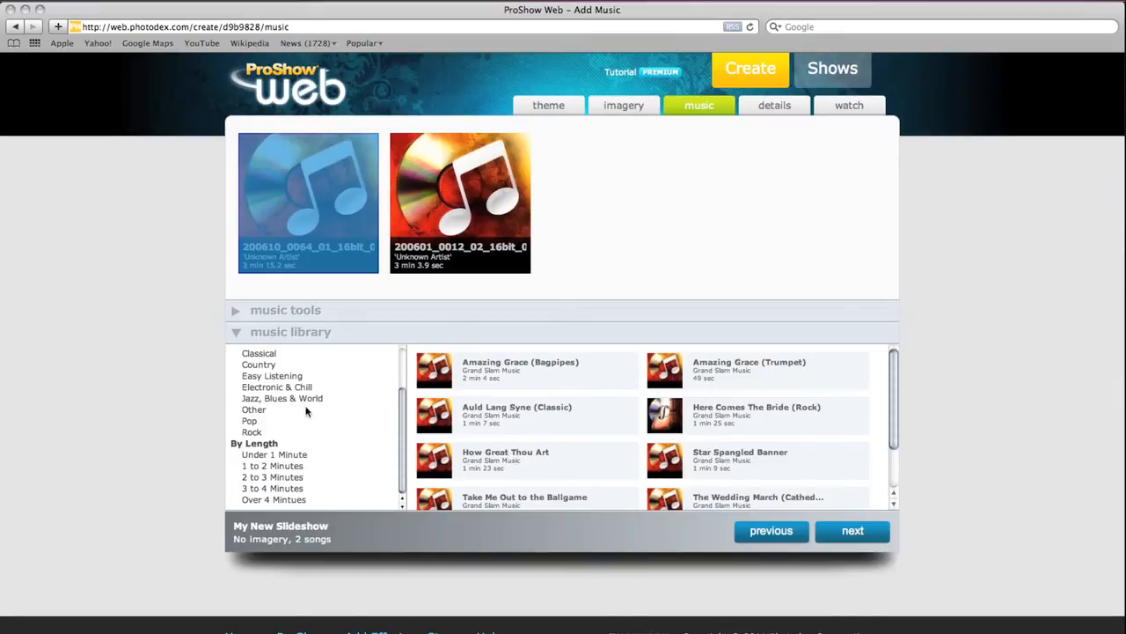
pyautogui.moveTo(620, 418)
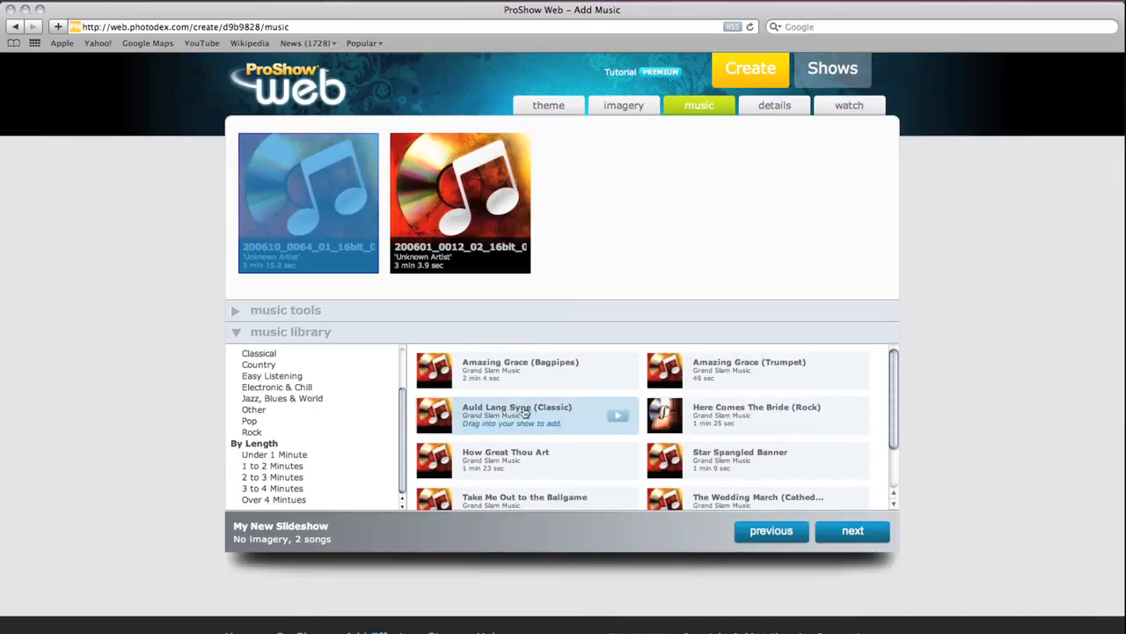
pyautogui.click(617, 415)
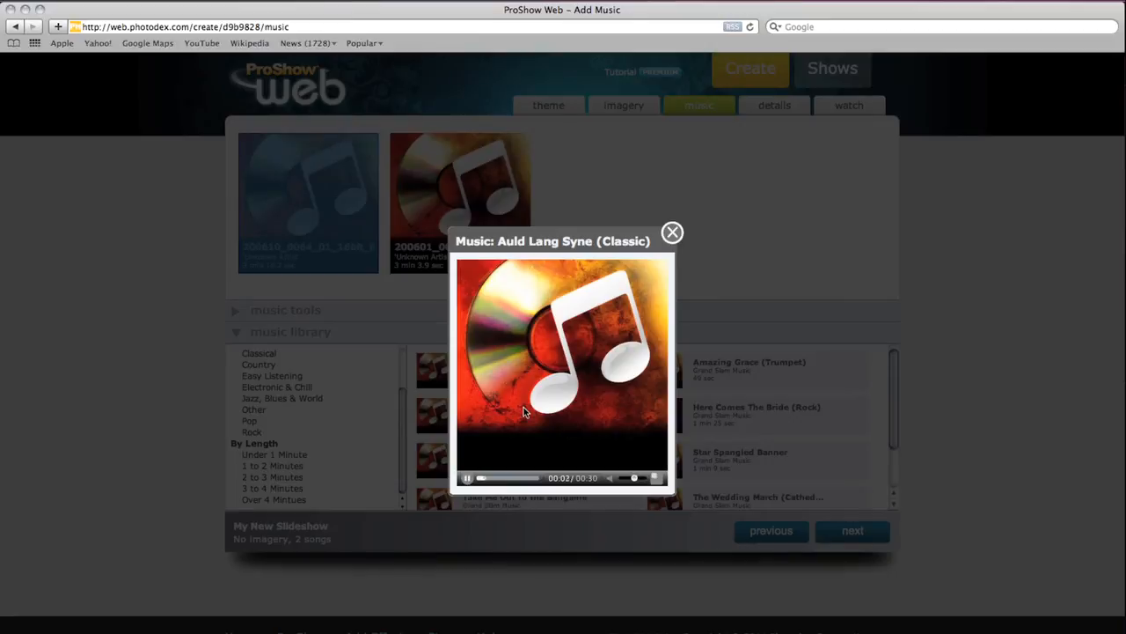
pyautogui.moveTo(672, 232)
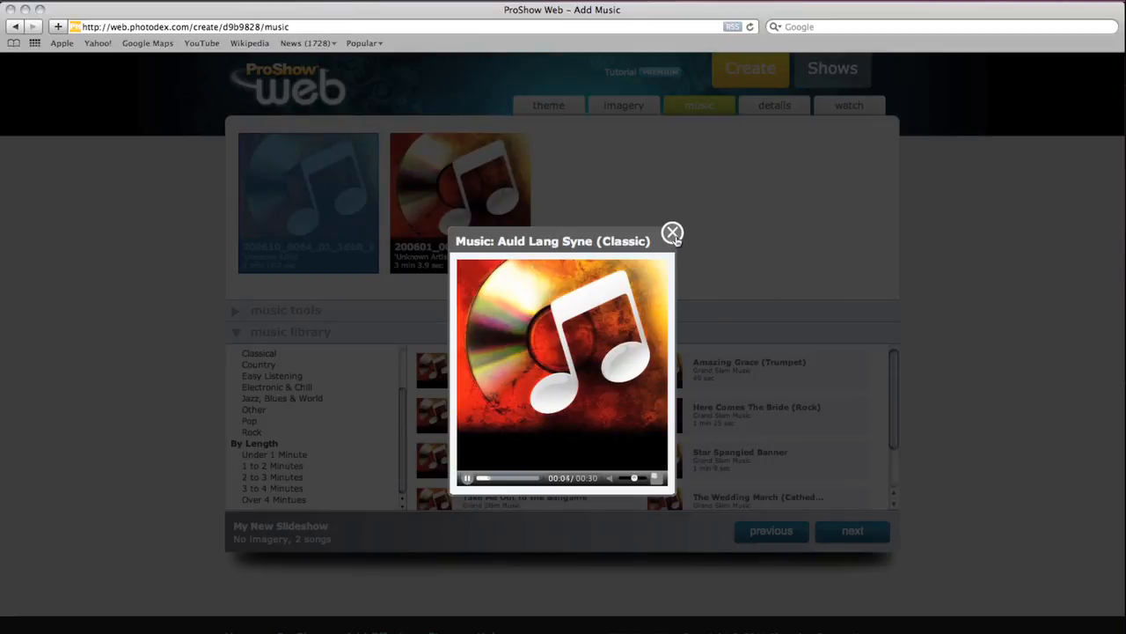
pyautogui.click(672, 233)
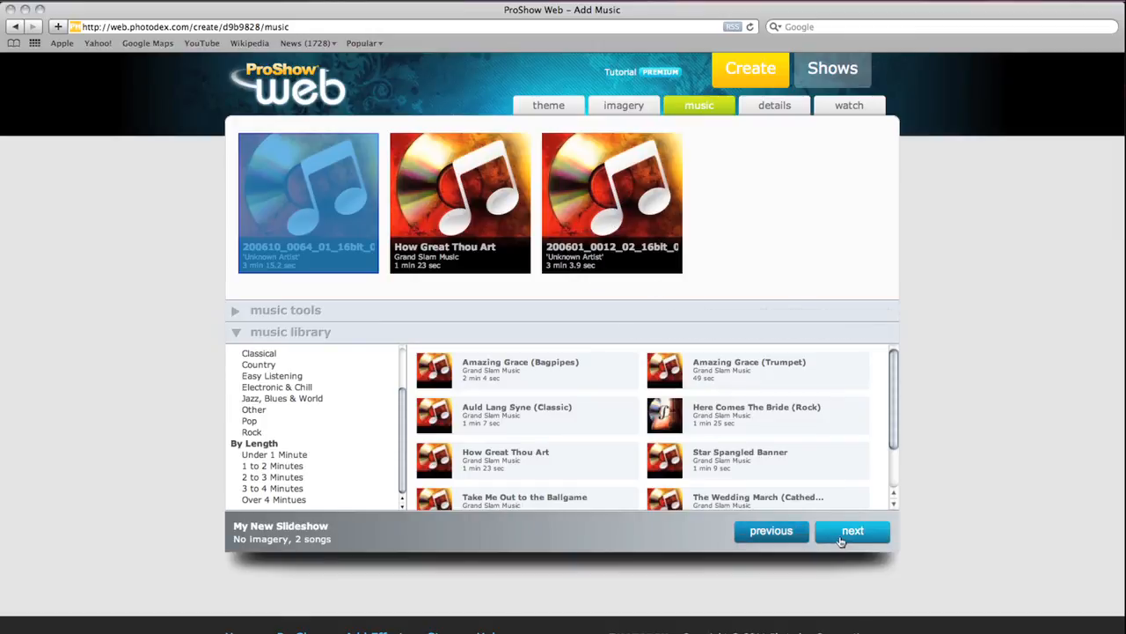
pyautogui.moveTo(852, 529)
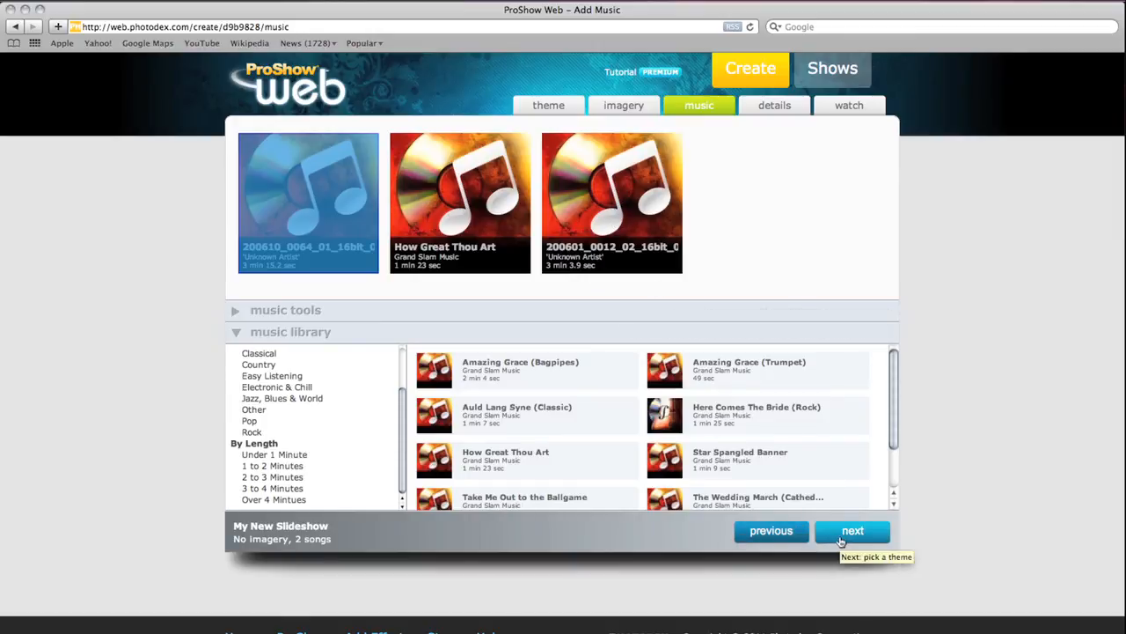